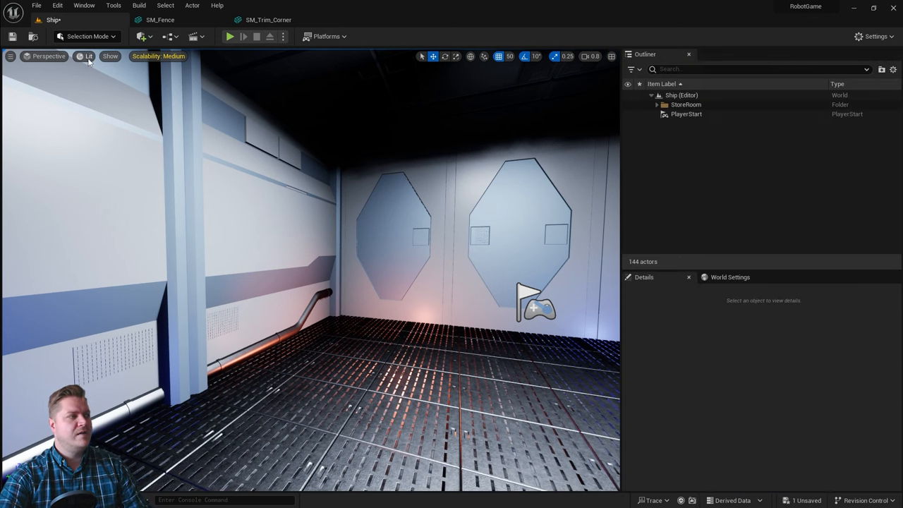
Step: Add a Post Process Volume to the storeroom level from Quickly Add to Project
click(87, 56)
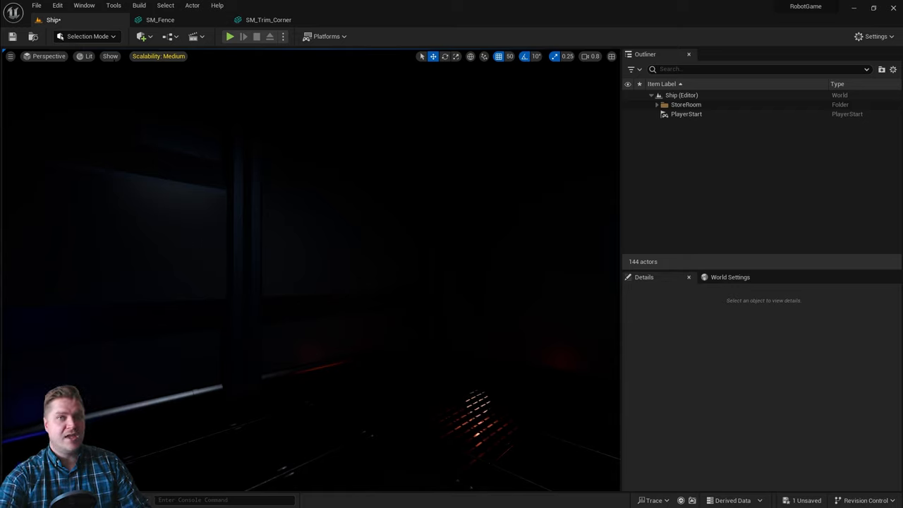
click(87, 57)
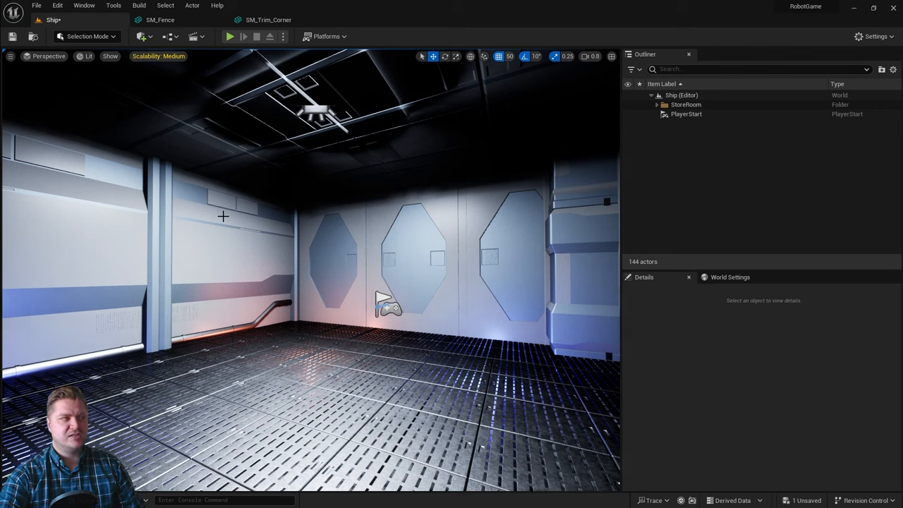
mouse_move(143, 36)
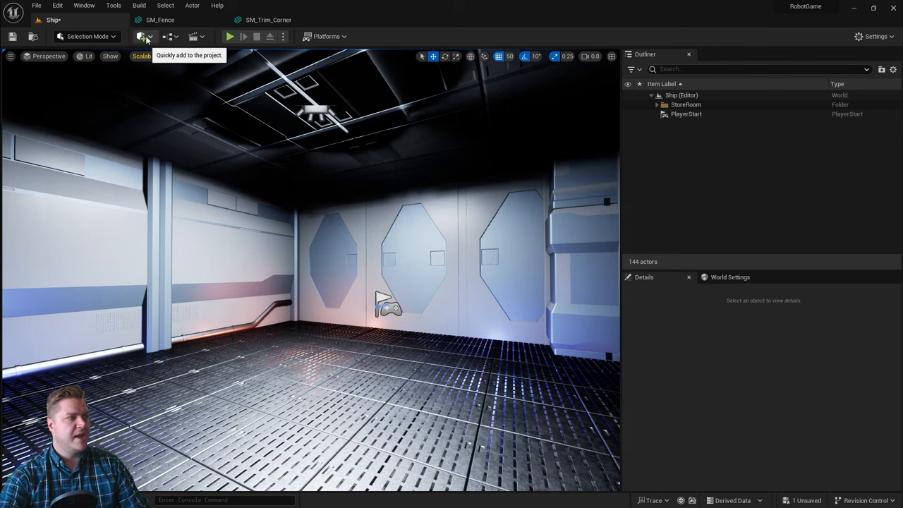
click(141, 36)
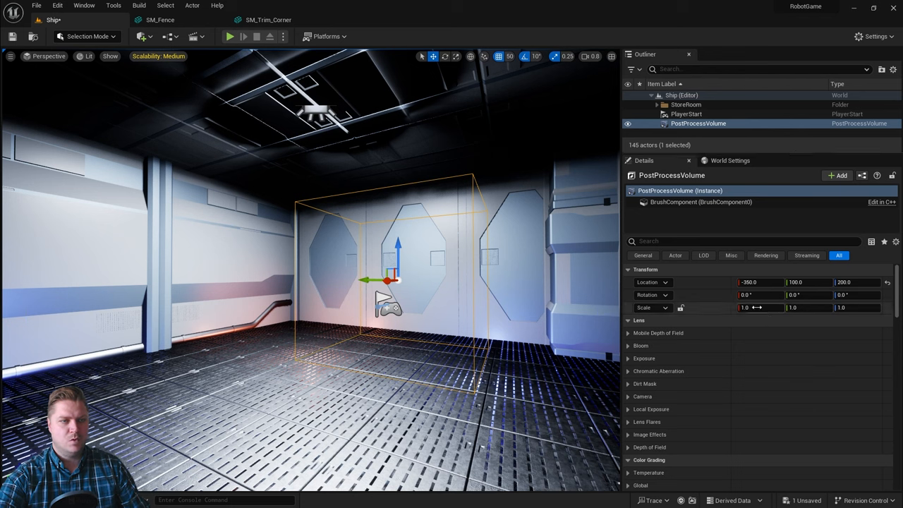
Step: Make the post process volume affect the whole world in its Post Process Volume Settings
scroll(down, 3)
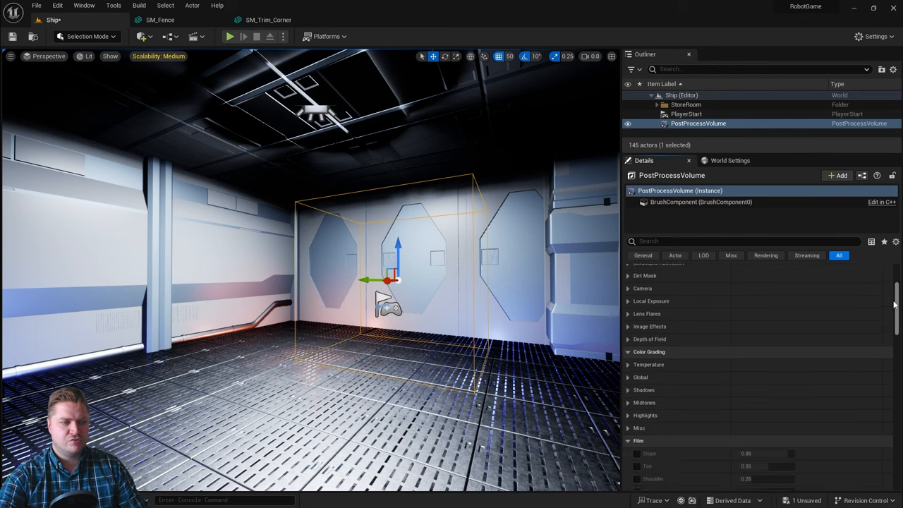
scroll(down, 3)
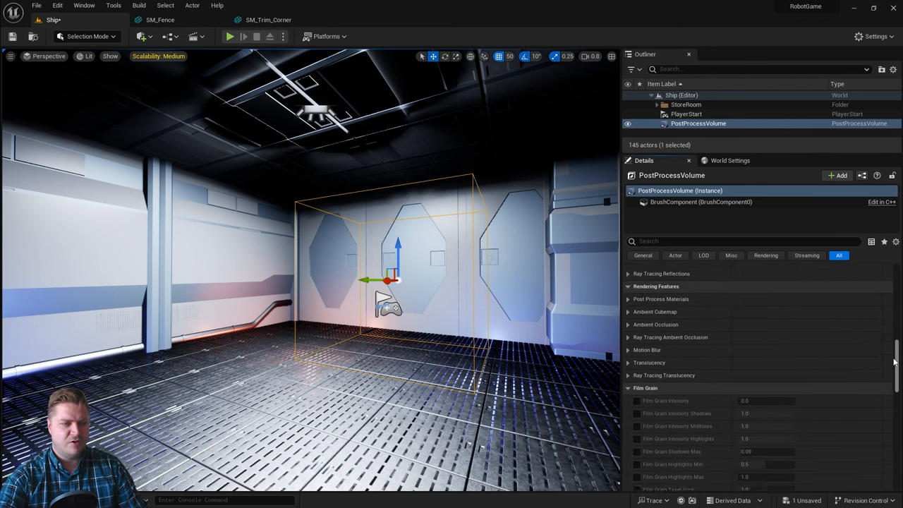
scroll(down, 3)
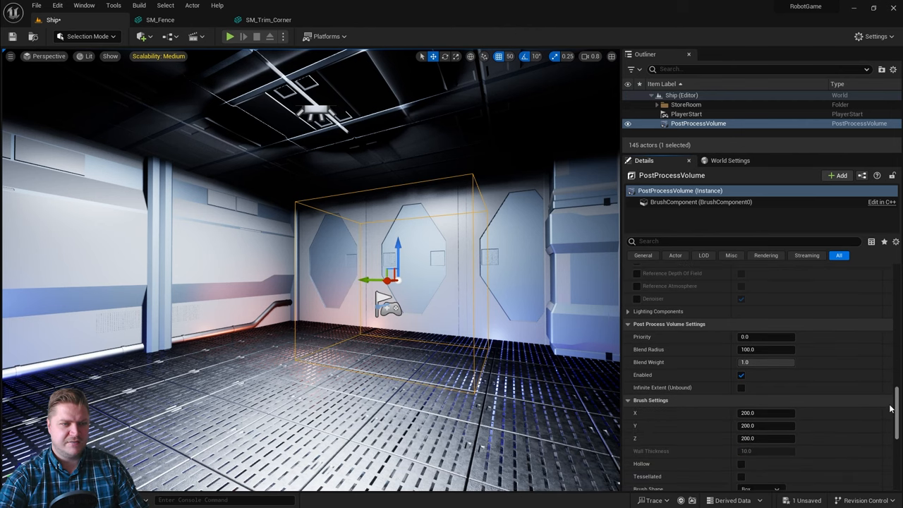
scroll(down, 3)
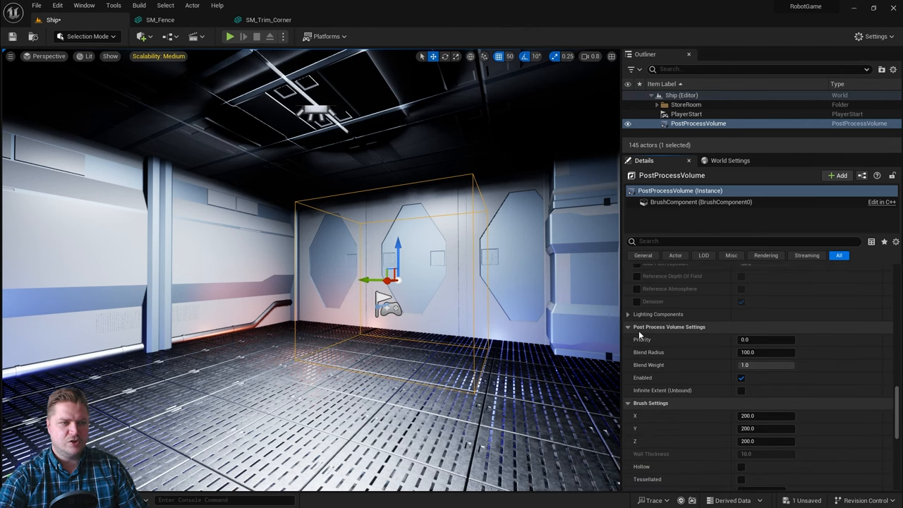
mouse_move(662, 390)
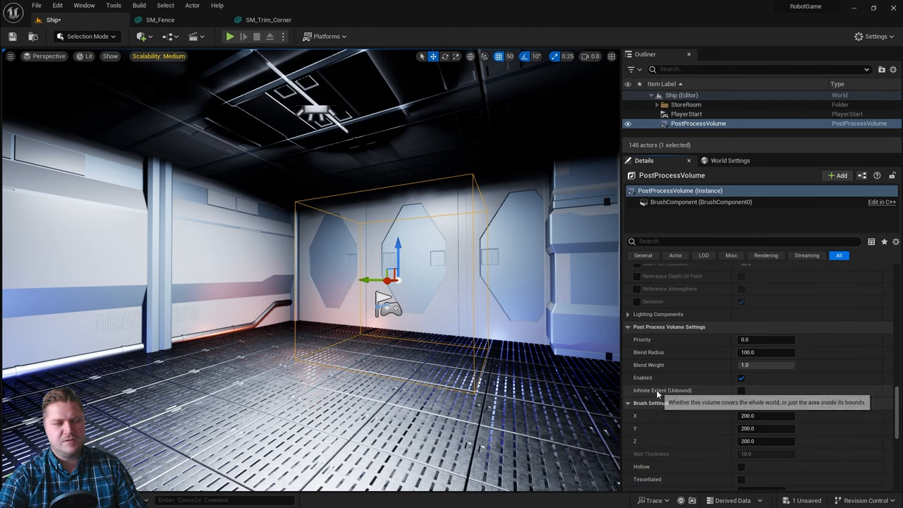
click(740, 390)
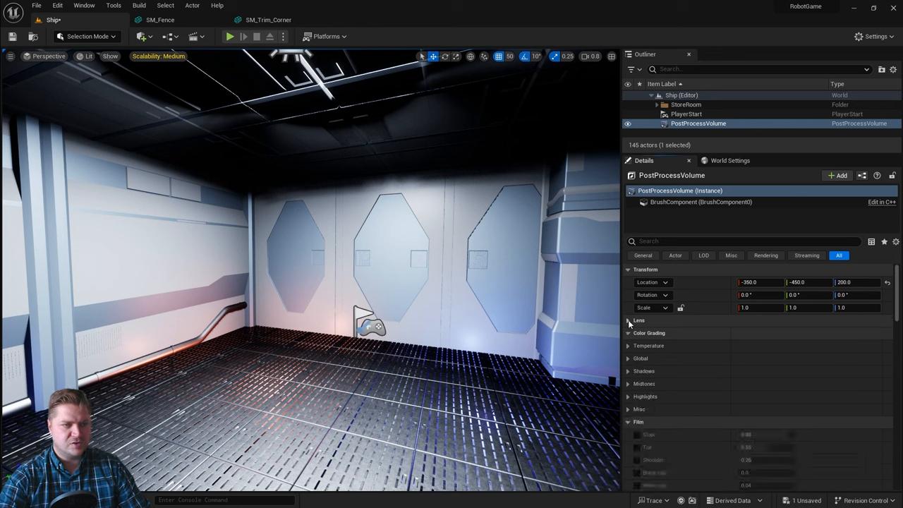
Step: Collapse the Details categories and enable the Lens > Exposure Min/Max EV100 overrides at 1.0 and 0.0
click(629, 332)
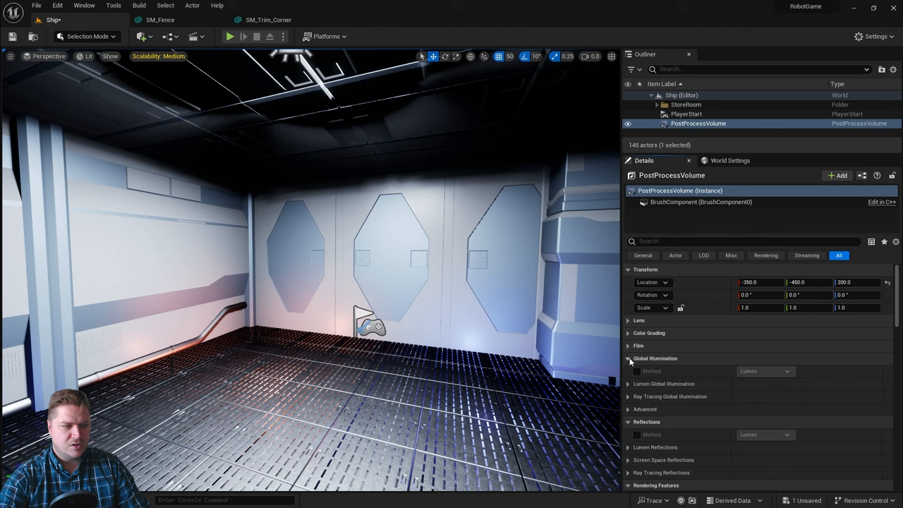
click(629, 358)
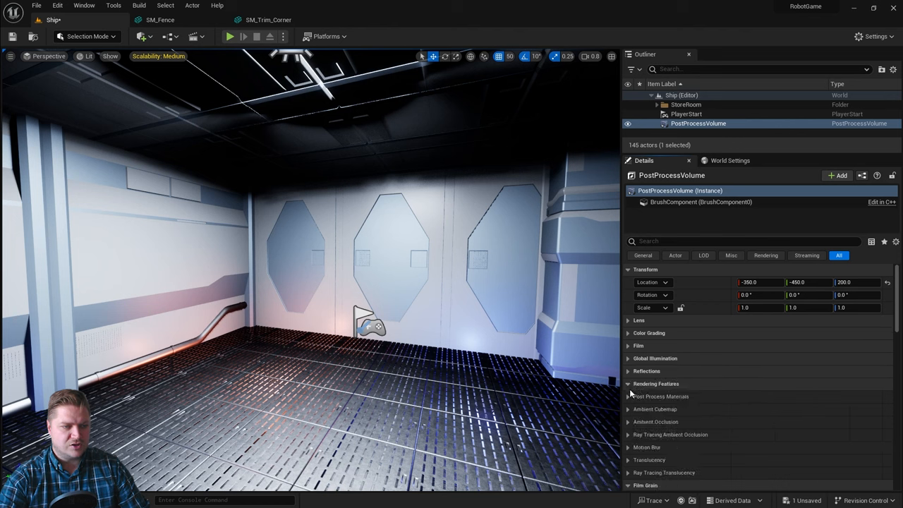
click(629, 384)
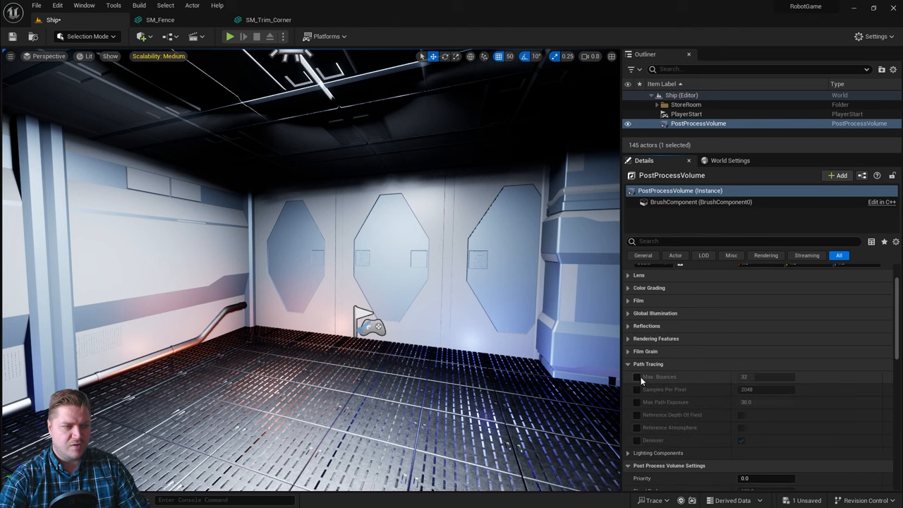
click(628, 364)
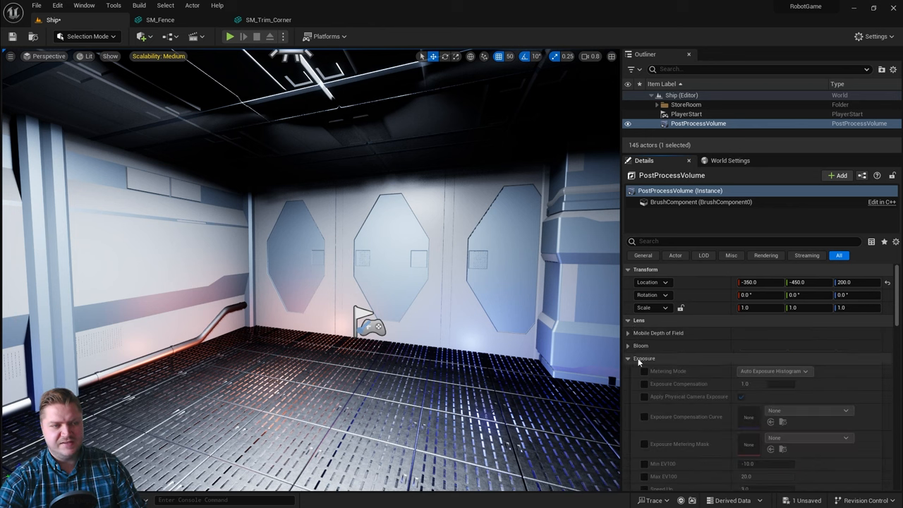
click(627, 359)
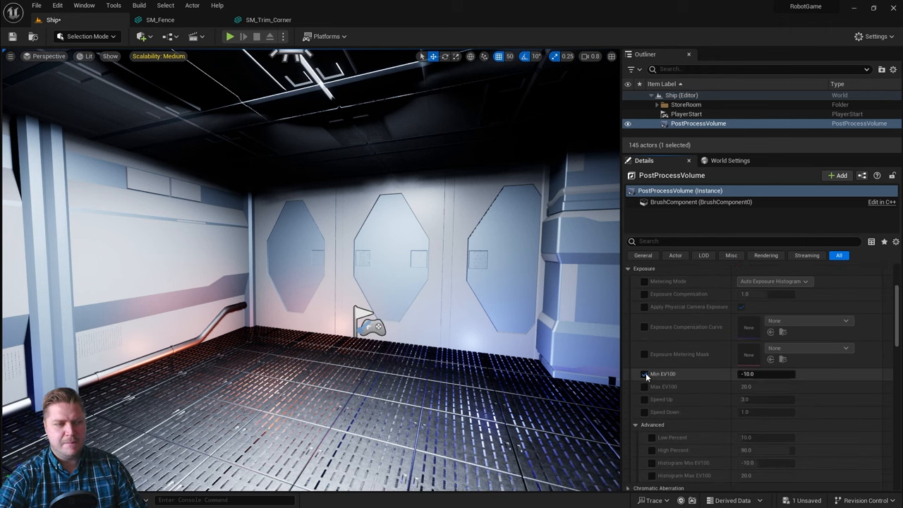
click(644, 373)
text(1)
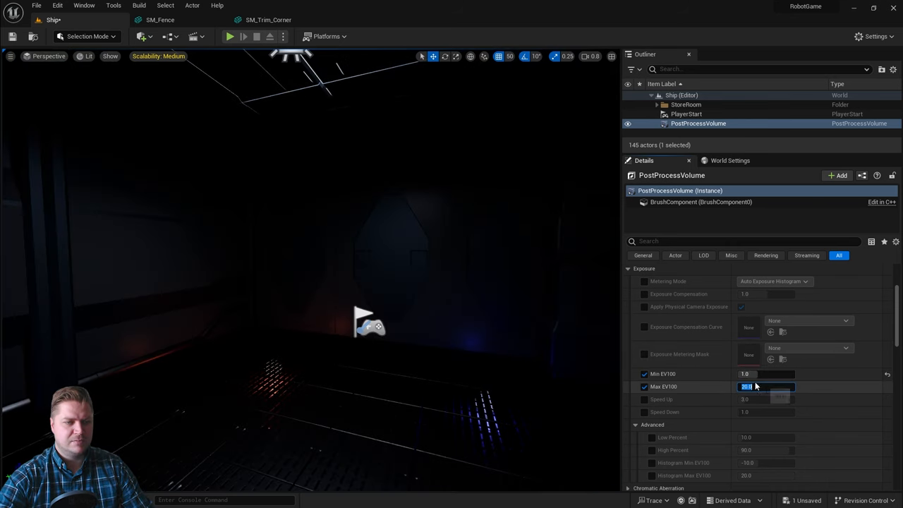
text(0.0)
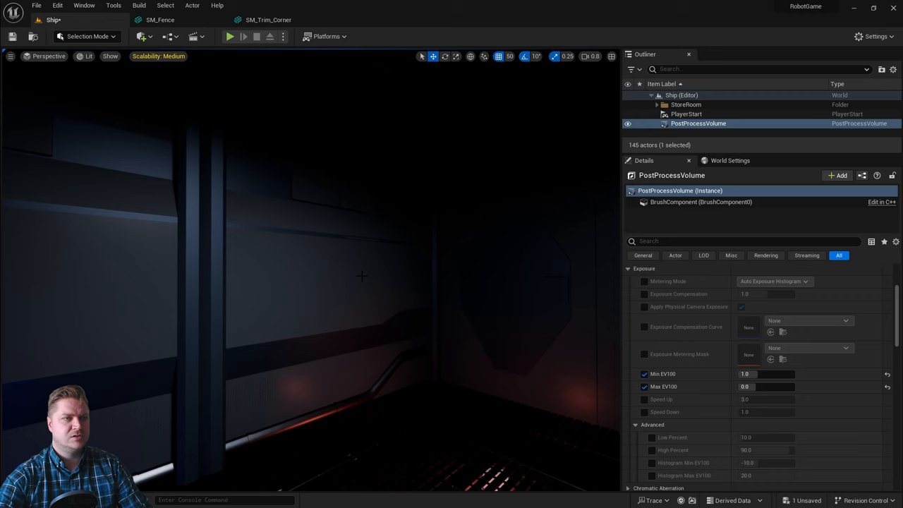
Step: Select the RectLight in the StoreRoom folder and set its Intensity to 25.0 cd
click(657, 105)
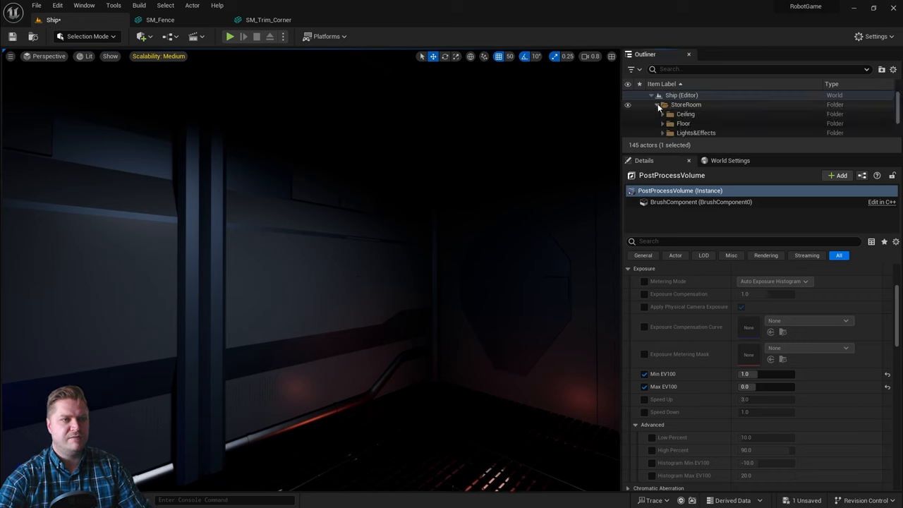
click(662, 105)
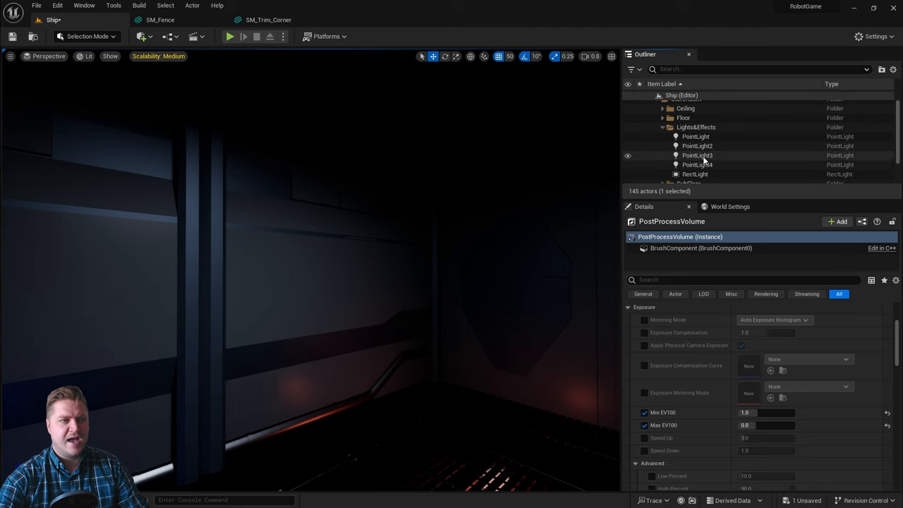
click(695, 174)
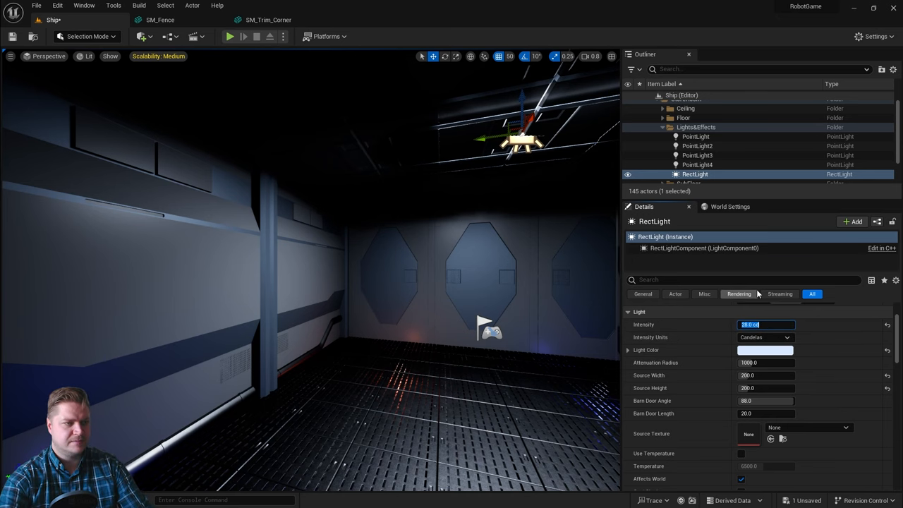
click(228, 36)
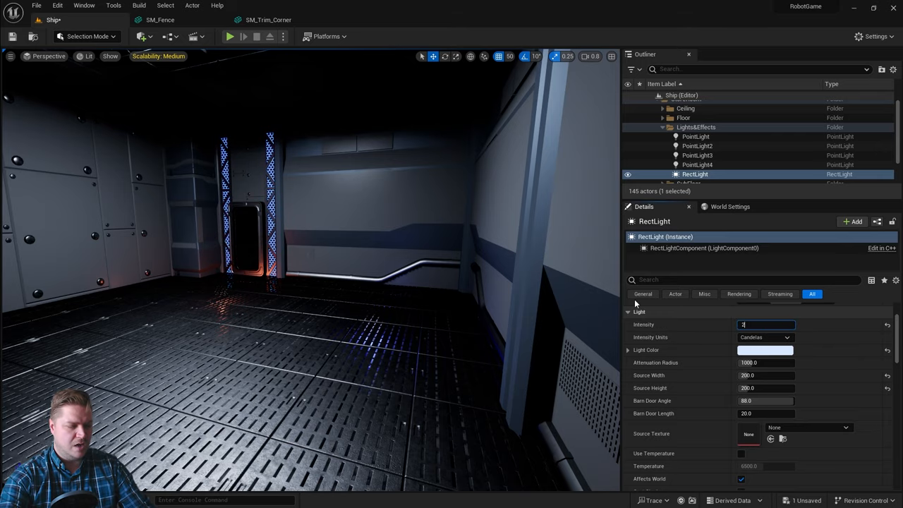
text(25.0 cd)
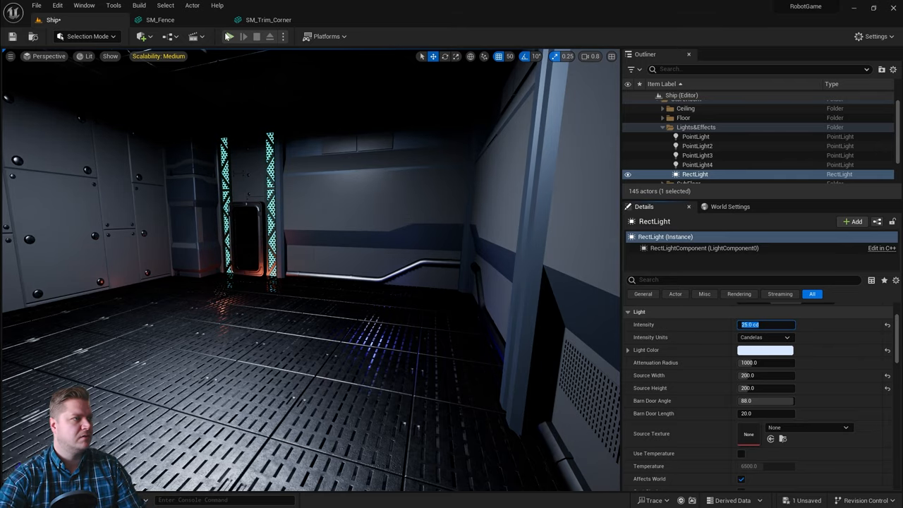
click(229, 36)
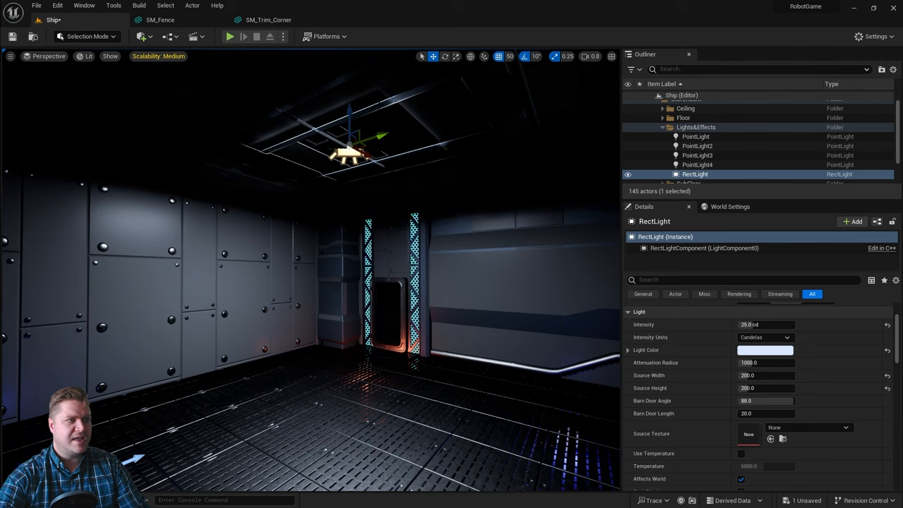
Step: Set grid snapping to 10 units, then run and stop a Play-in-Editor test
click(509, 57)
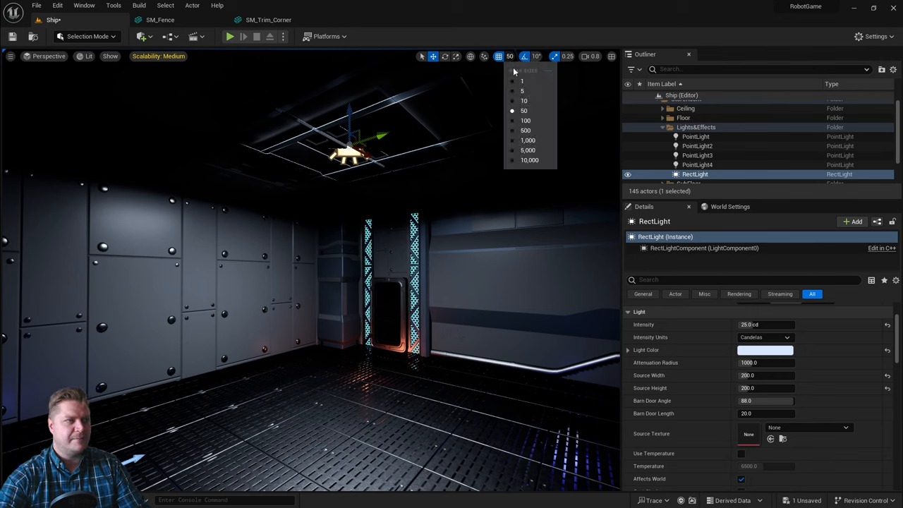
click(523, 100)
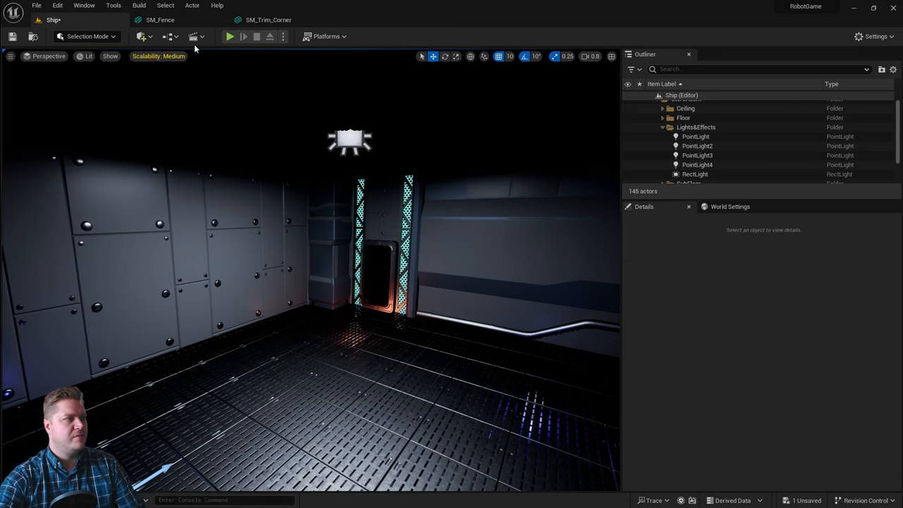
click(229, 36)
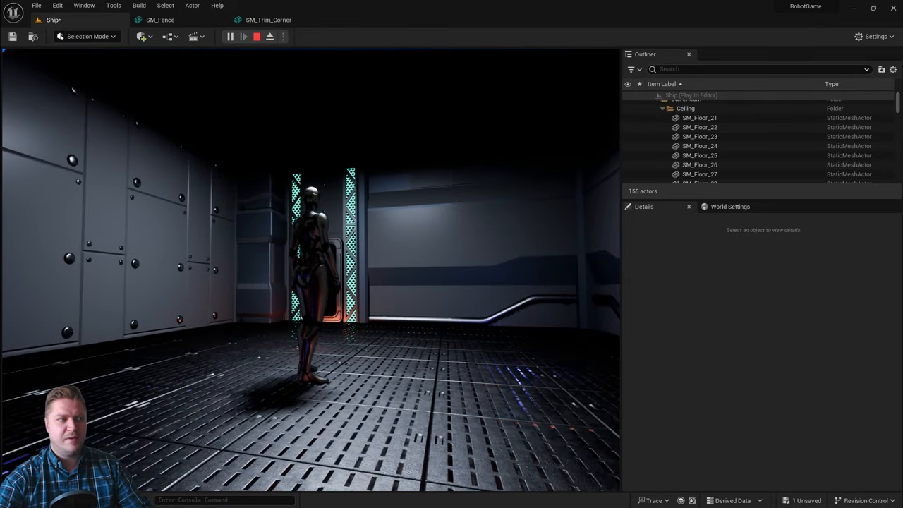
click(256, 36)
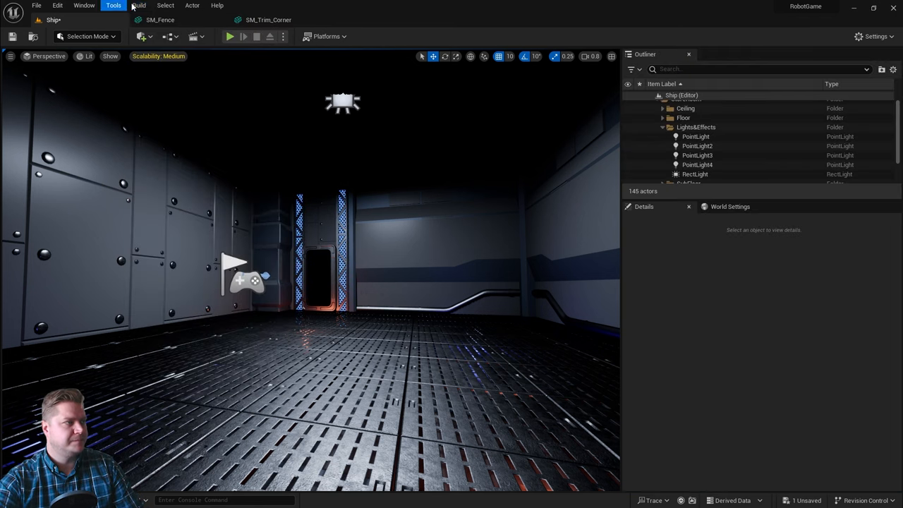
Step: Run Build Lighting Only, then play-test the lit storeroom and stop the session
click(139, 5)
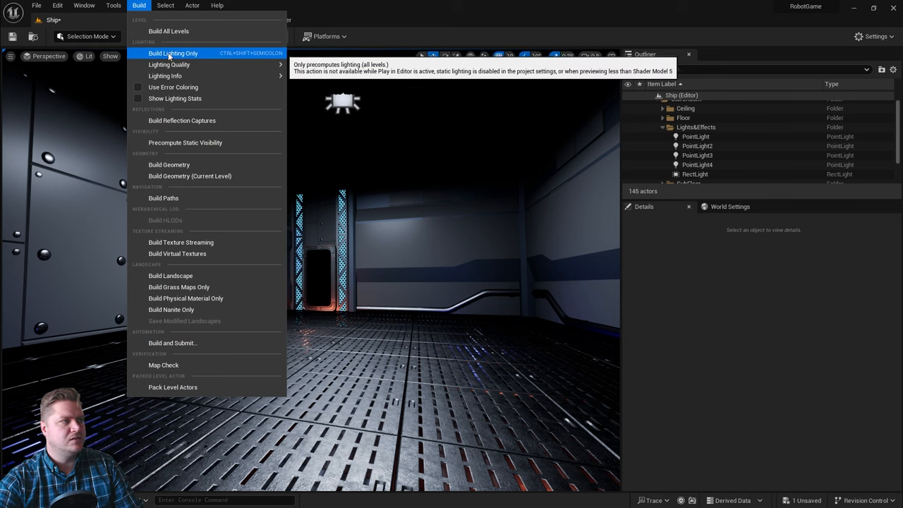
click(173, 53)
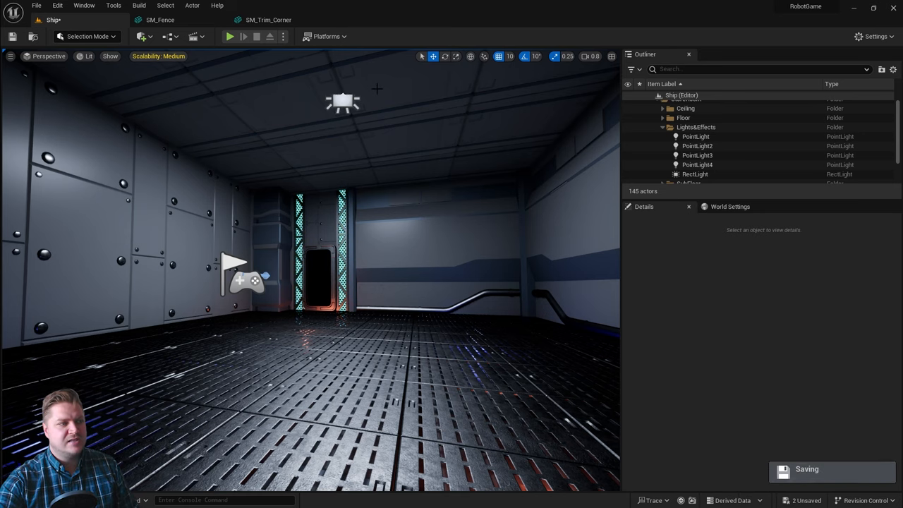
click(228, 36)
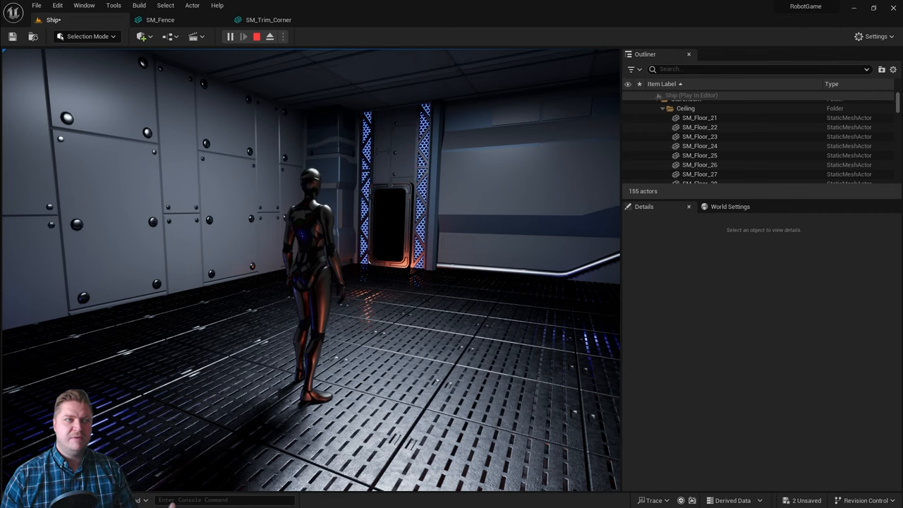
click(257, 36)
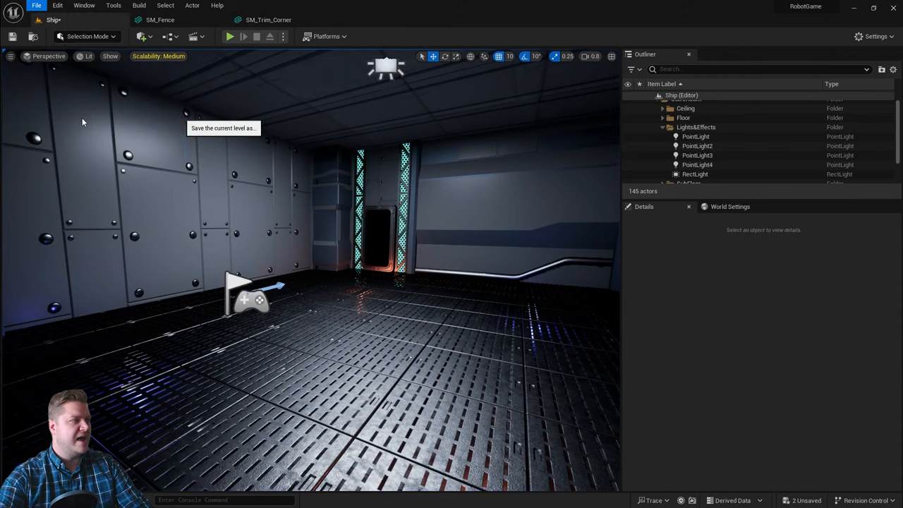
Step: Save the level as ShipChapter3Begin in the Levels folder and start Build Lighting Only
click(12, 35)
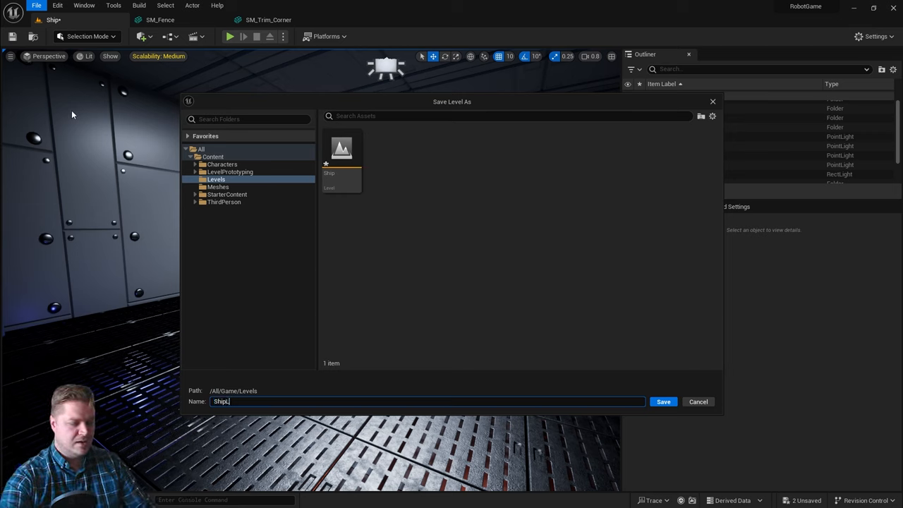
text(Level)
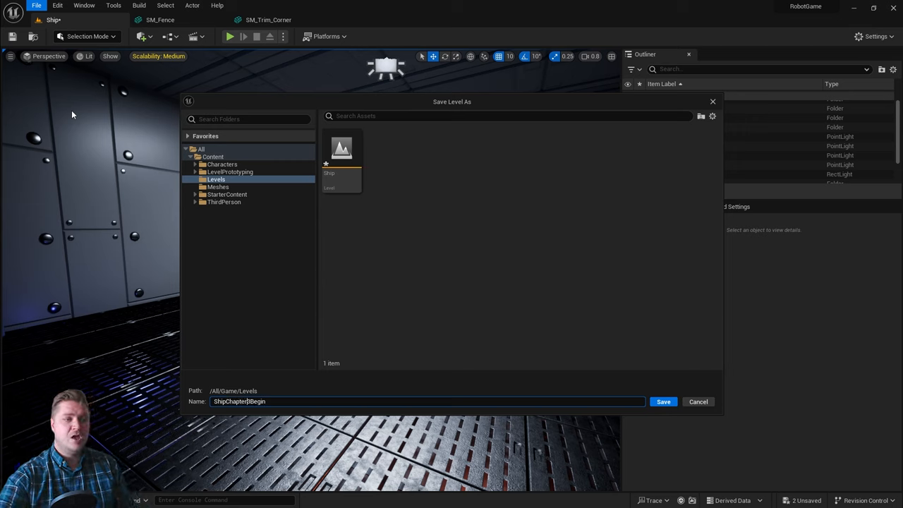
mouse_move(553, 329)
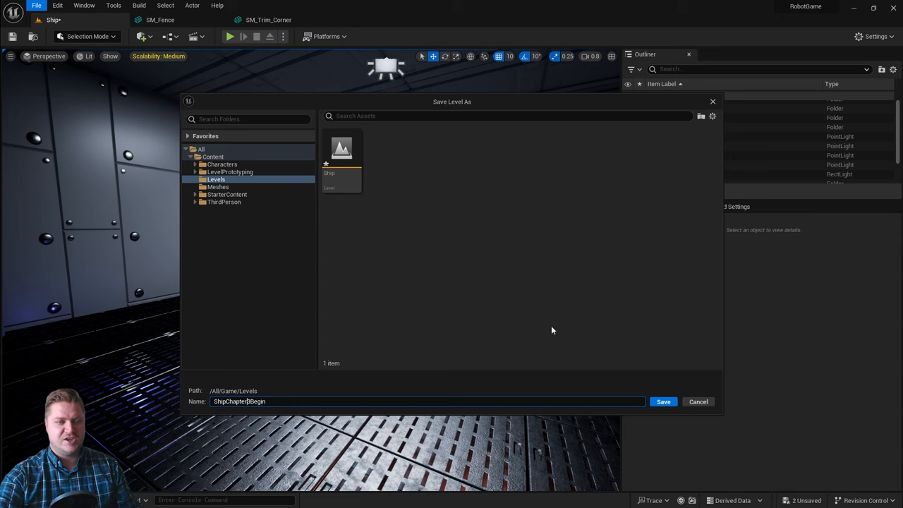
click(662, 401)
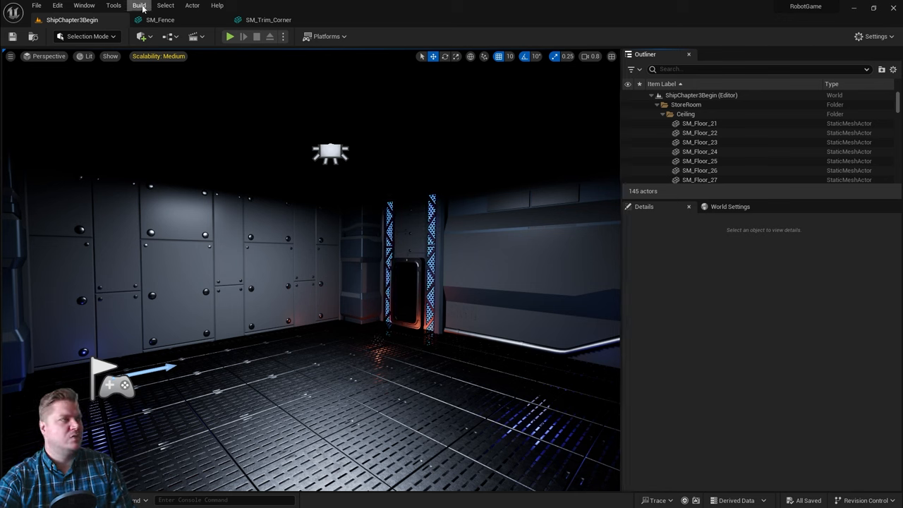
click(139, 5)
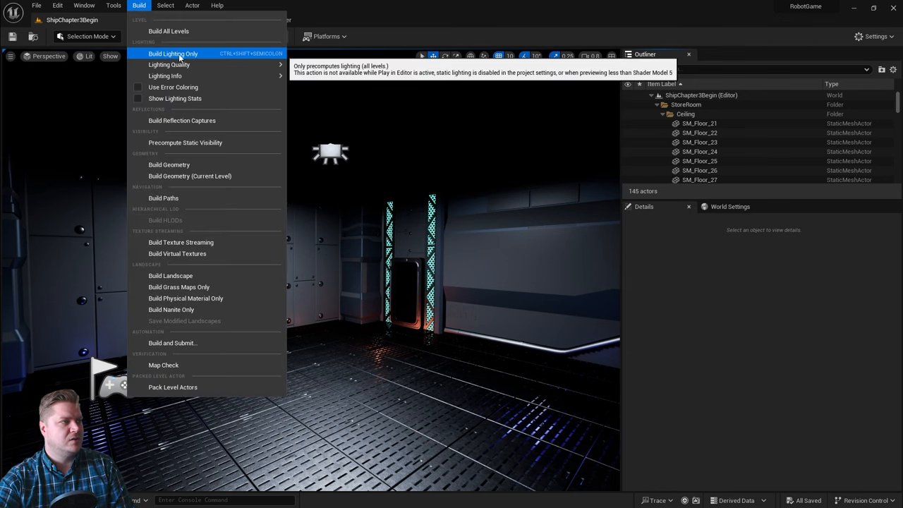
click(173, 53)
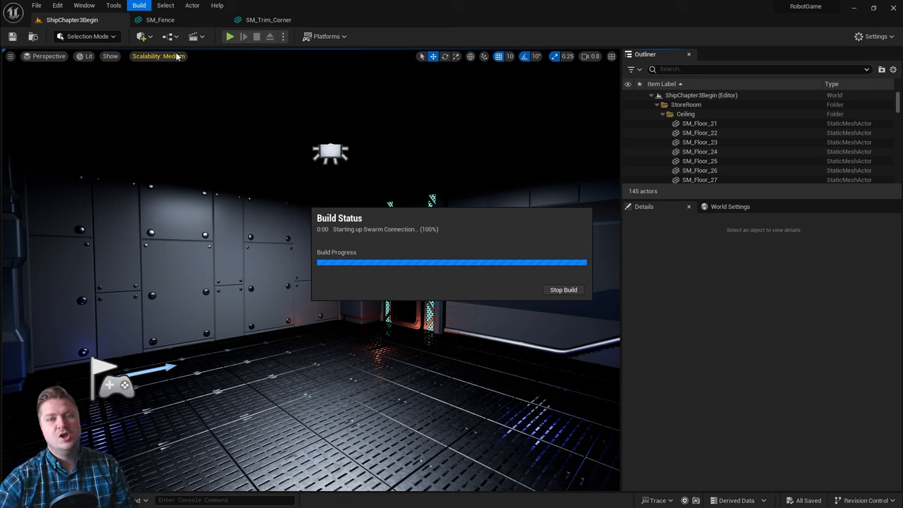